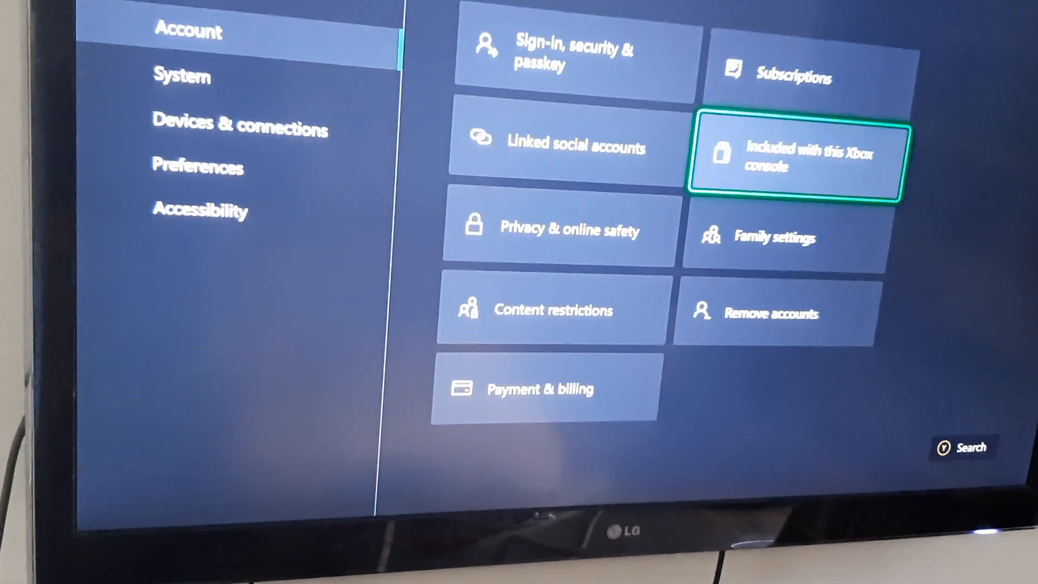
{"action": "scroll", "scroll_direction": "up", "scroll_amount": 3}
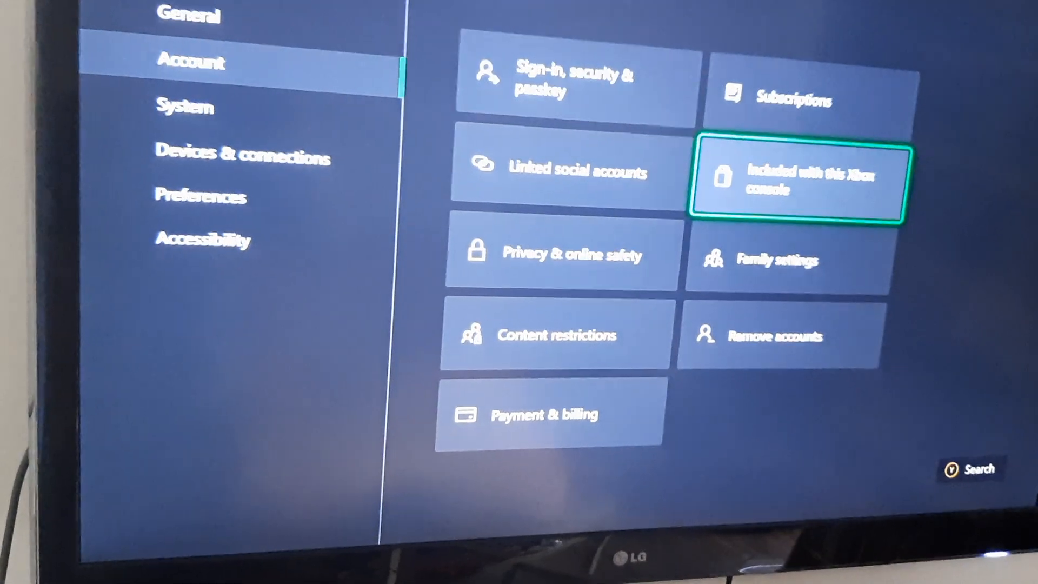